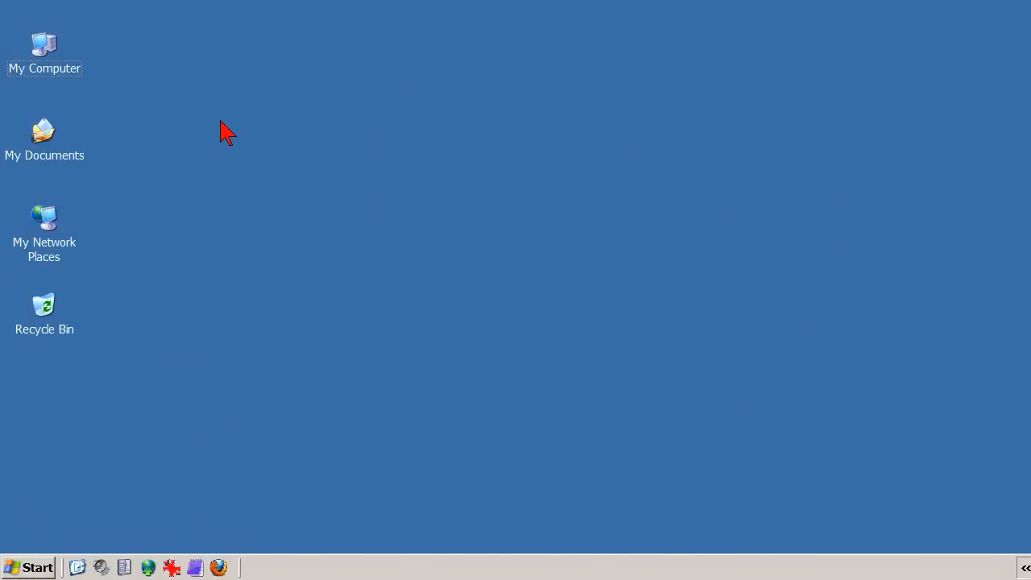
{"action": "mouse_move", "coordinate": [191, 115]}
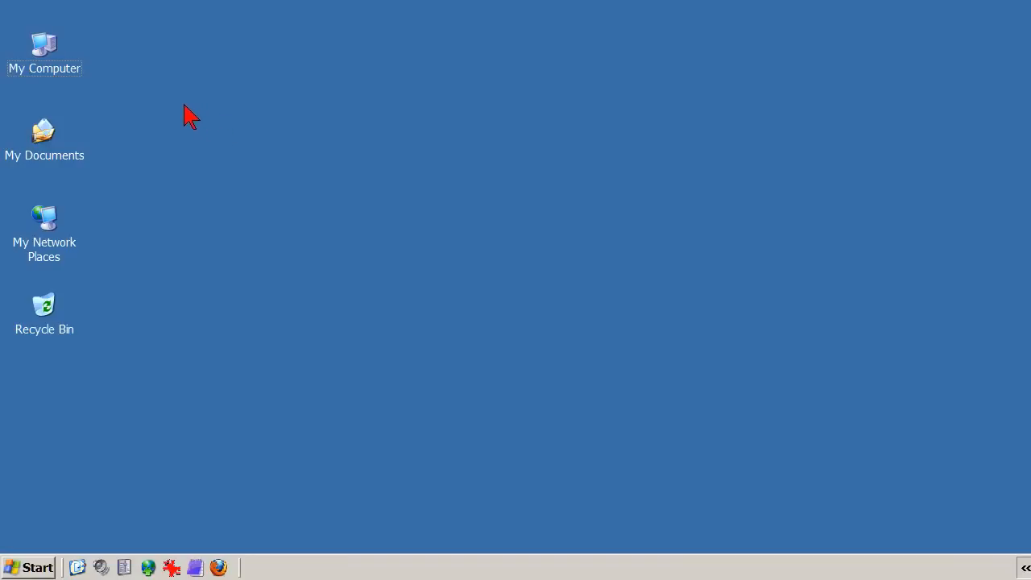
{"action": "mouse_move", "coordinate": [61, 62]}
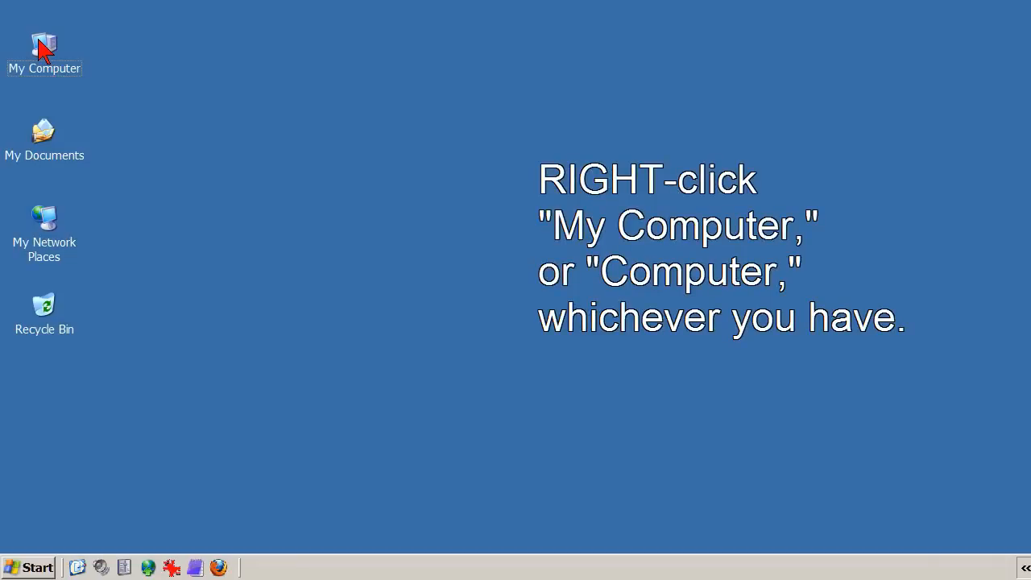
Open Computer Management via My Computer's Manage command on the desktop.
{"action": "right_click", "coordinate": [44, 44]}
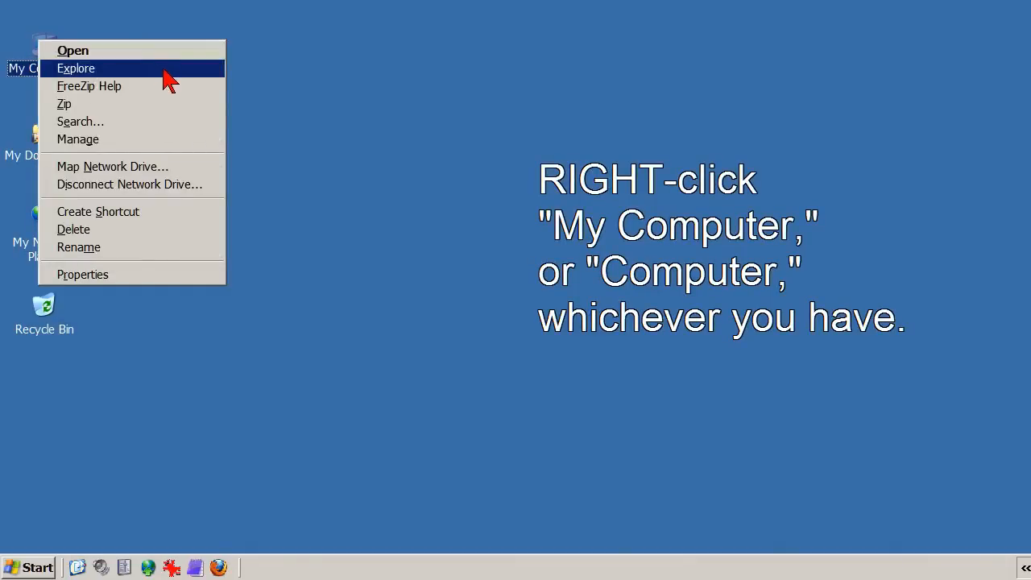
{"action": "mouse_move", "coordinate": [202, 145]}
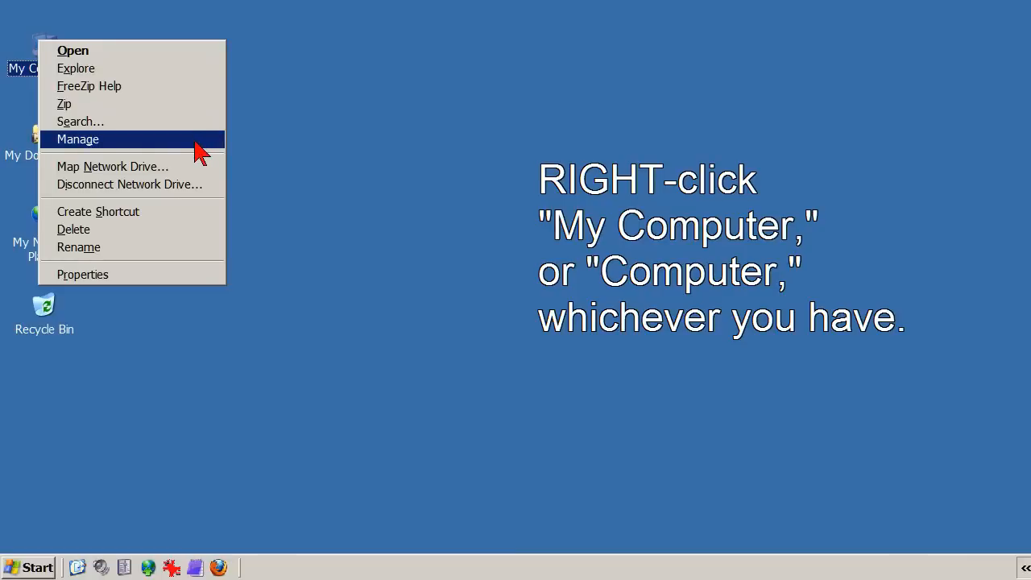
{"action": "left_click", "coordinate": [78, 138]}
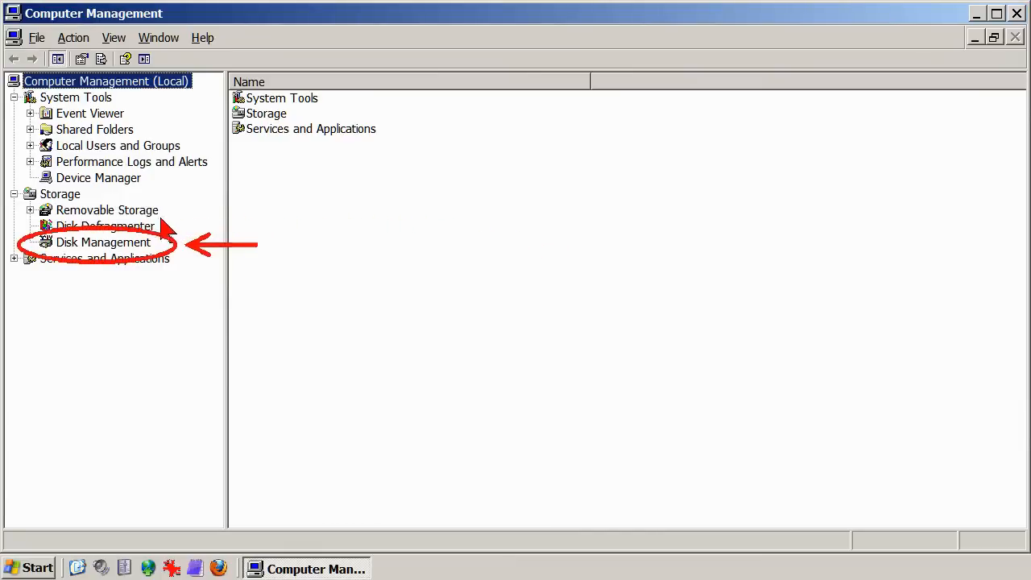
Show Storage > Disk Management and cancel the Initialize and Convert Disk Wizard.
{"action": "left_click", "coordinate": [103, 241]}
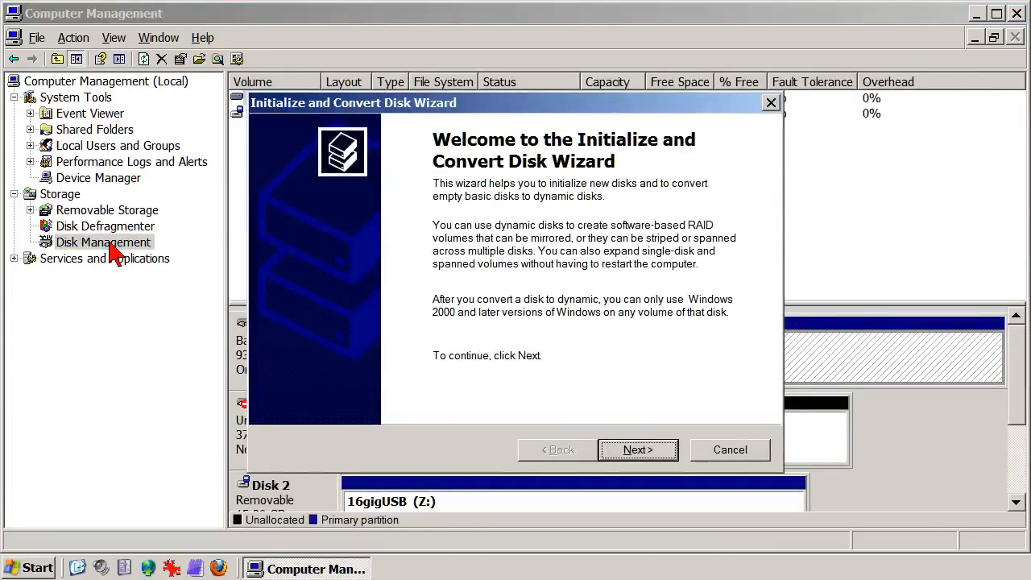
{"action": "mouse_move", "coordinate": [175, 256]}
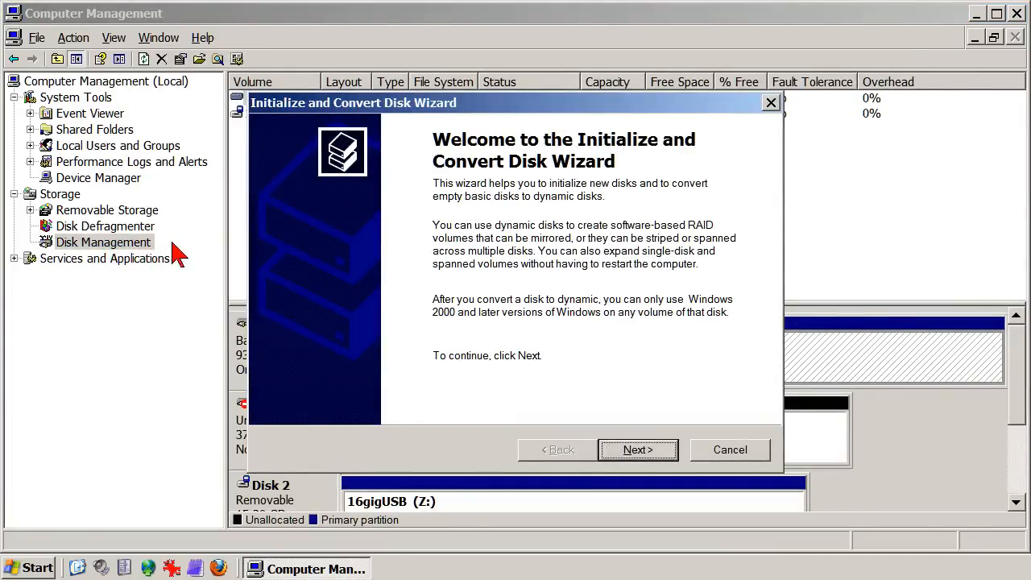
{"action": "mouse_move", "coordinate": [454, 287]}
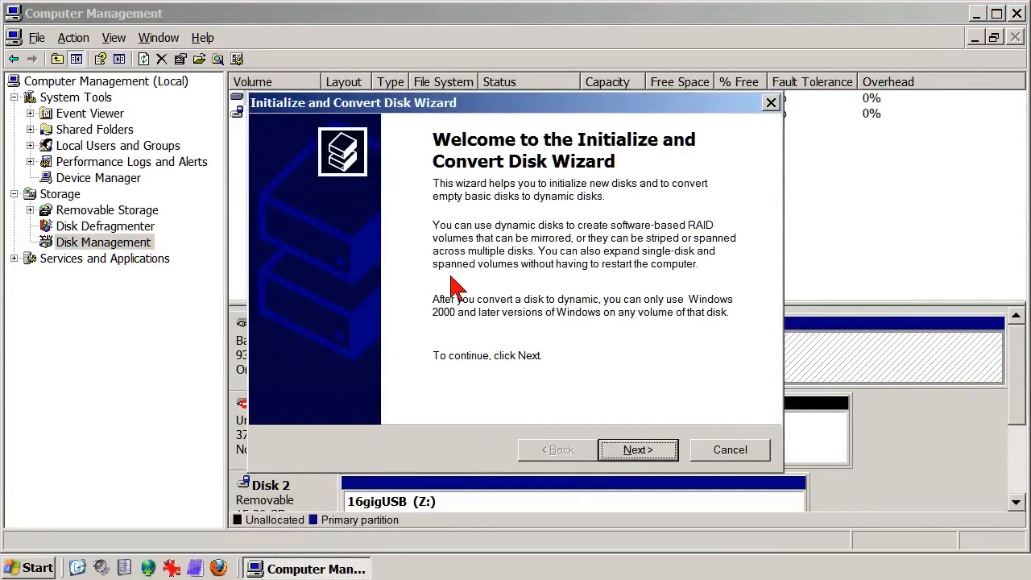
{"action": "mouse_move", "coordinate": [659, 401]}
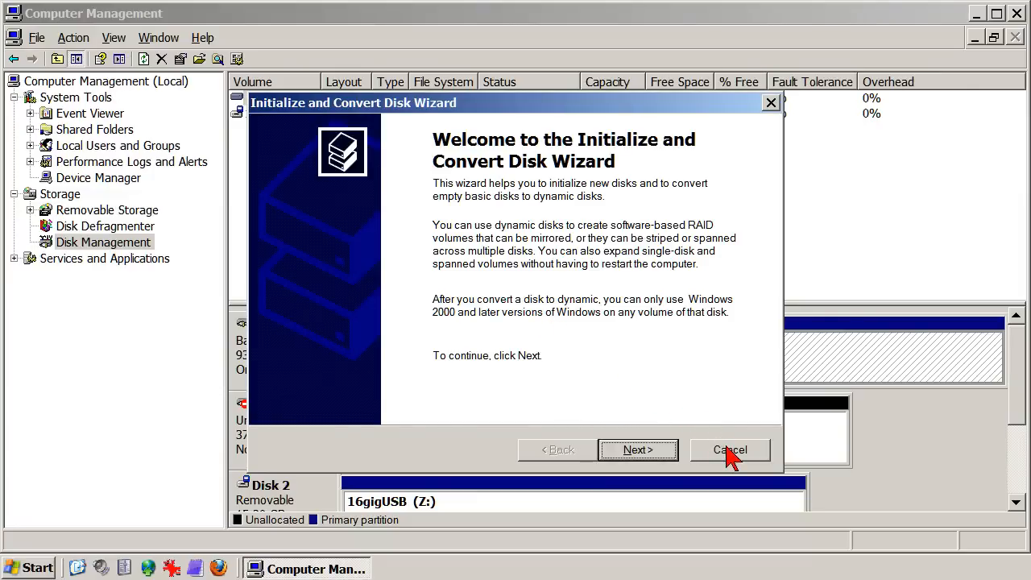
{"action": "left_click", "coordinate": [730, 449]}
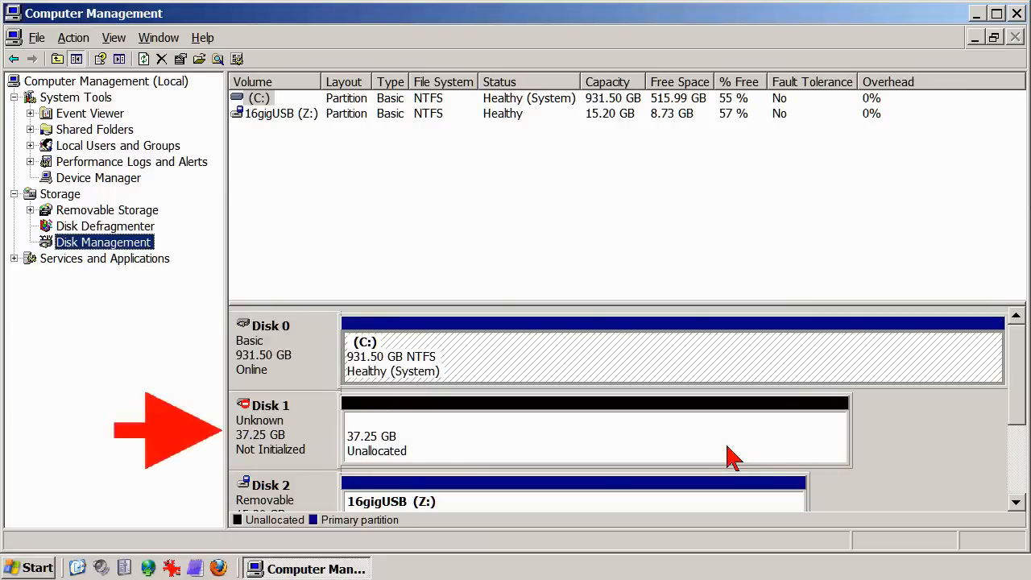
{"action": "mouse_move", "coordinate": [570, 359]}
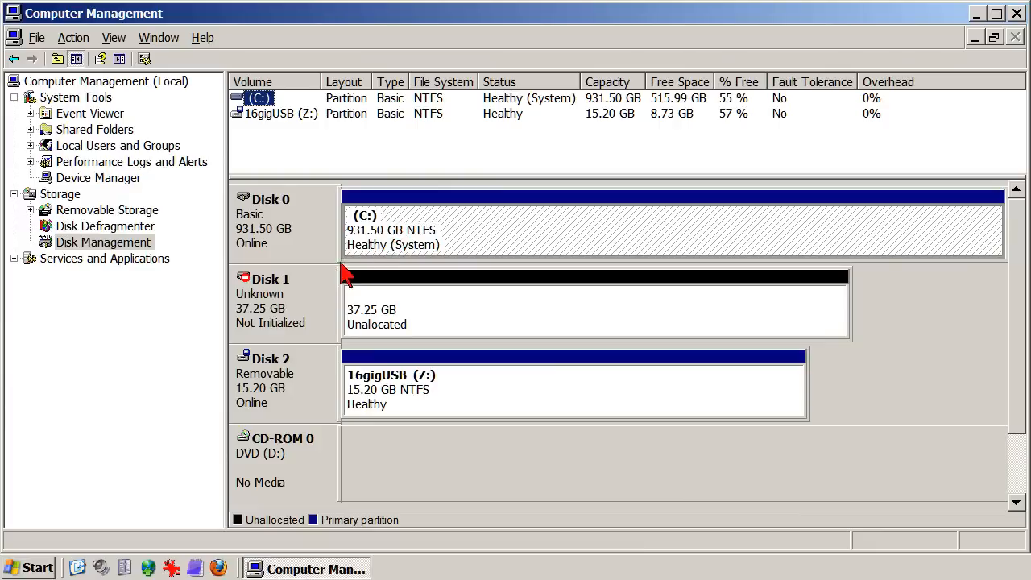
{"action": "mouse_move", "coordinate": [303, 309]}
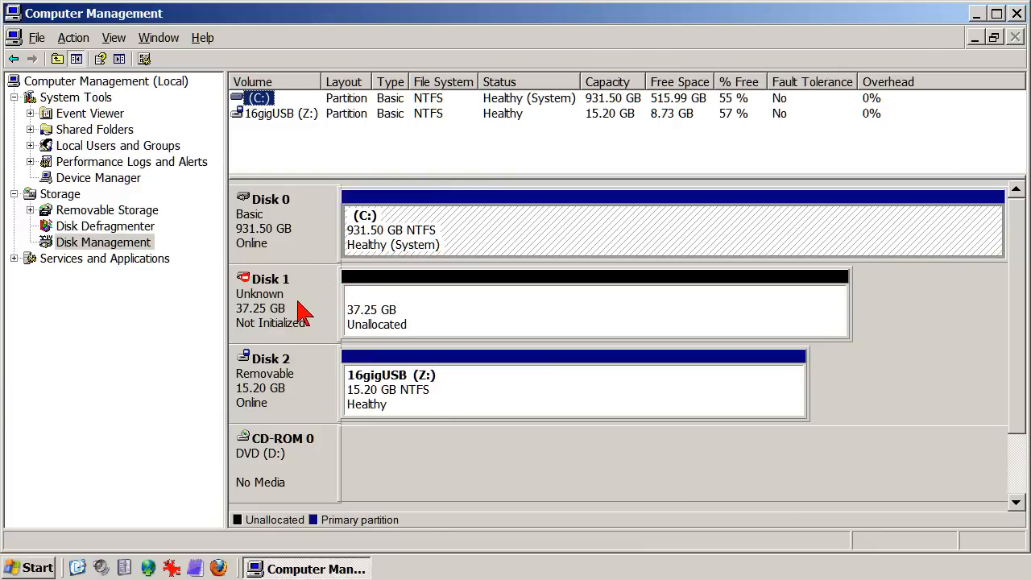
Initialize Disk 1 as Basic, then open the context menu on its 37.25 GB unallocated space.
{"action": "right_click", "coordinate": [298, 302]}
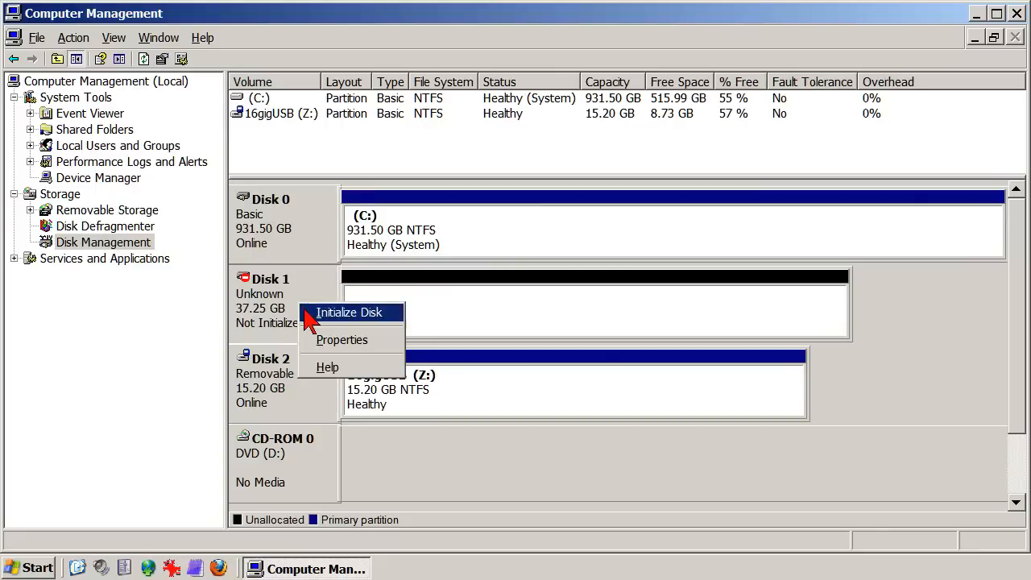
{"action": "left_click", "coordinate": [350, 312]}
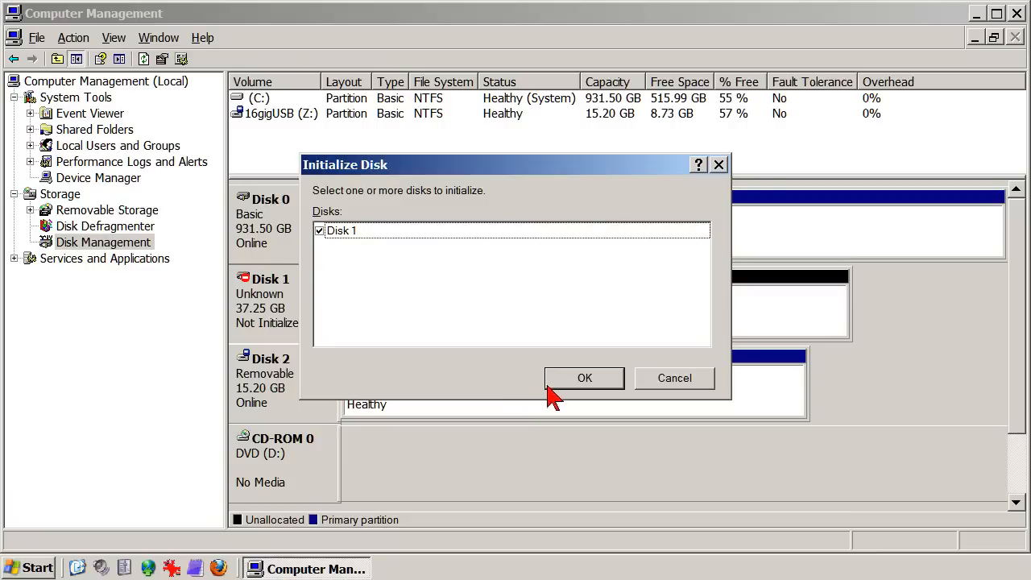
{"action": "left_click", "coordinate": [585, 378]}
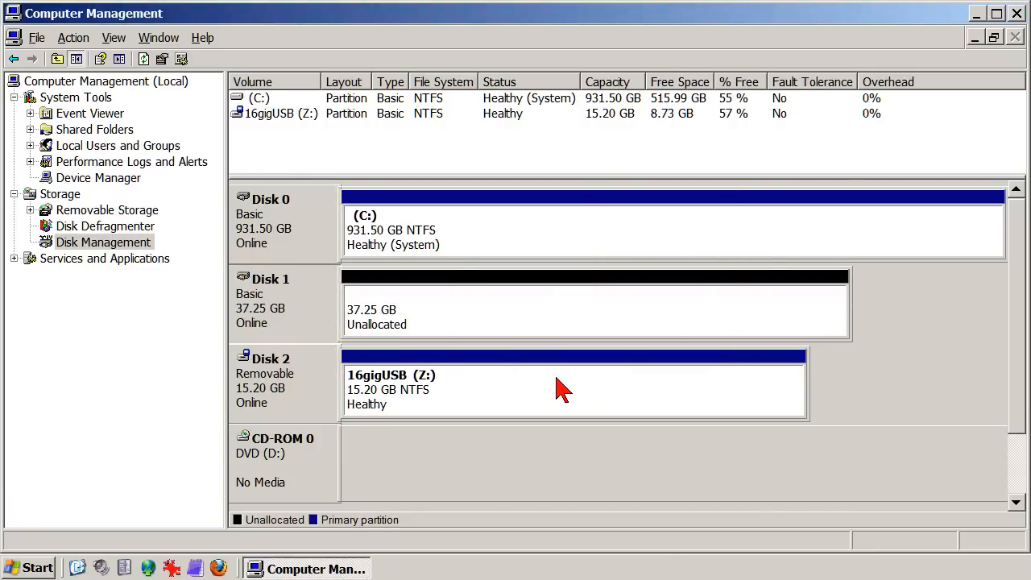
{"action": "mouse_move", "coordinate": [552, 346]}
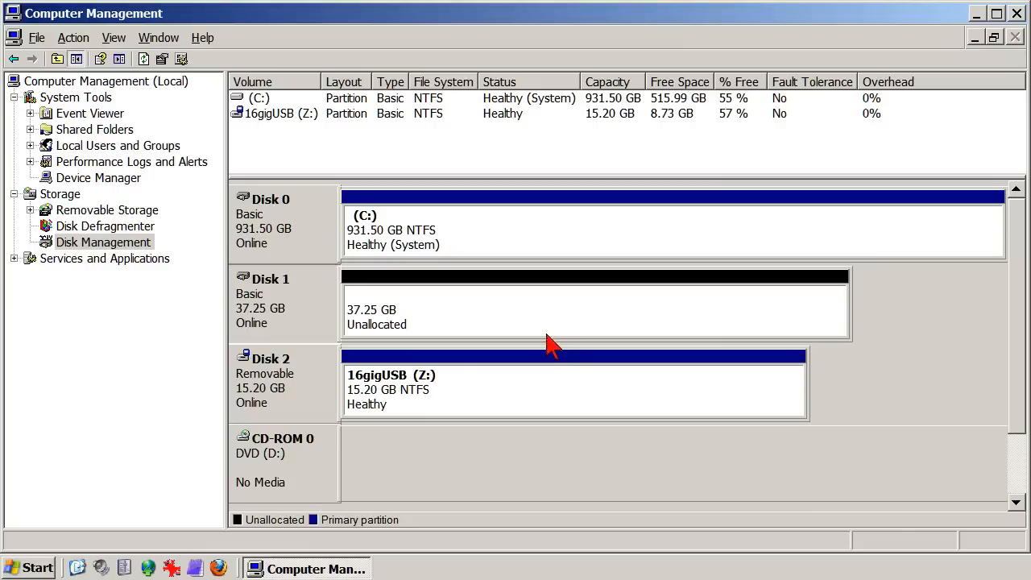
{"action": "mouse_move", "coordinate": [553, 315]}
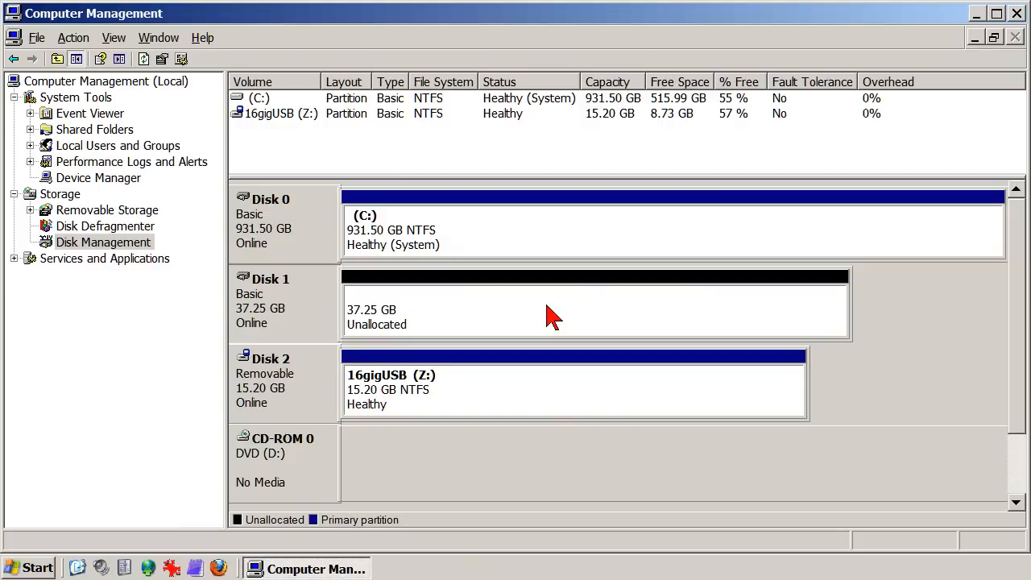
{"action": "right_click", "coordinate": [549, 313]}
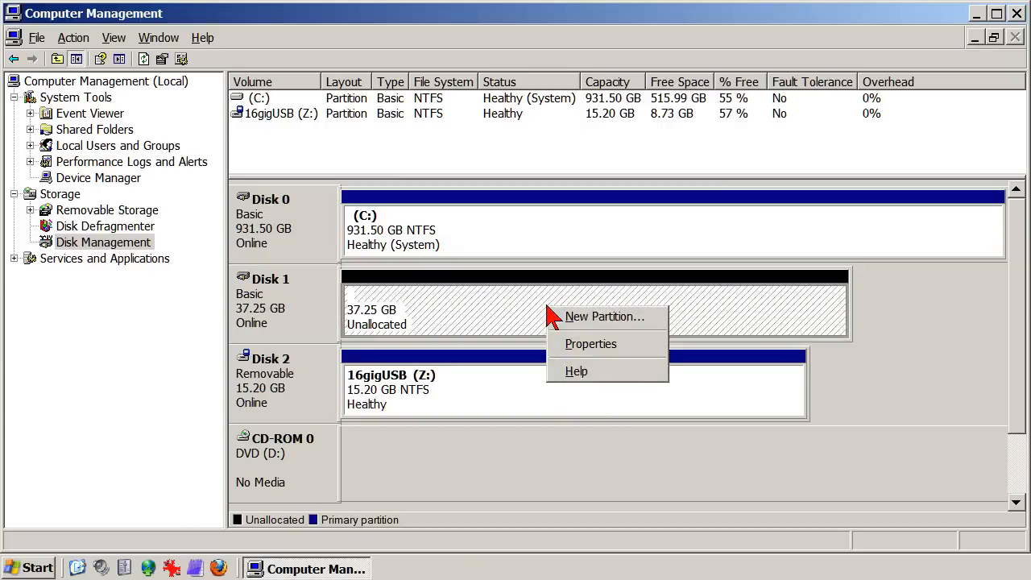
{"action": "mouse_move", "coordinate": [562, 325]}
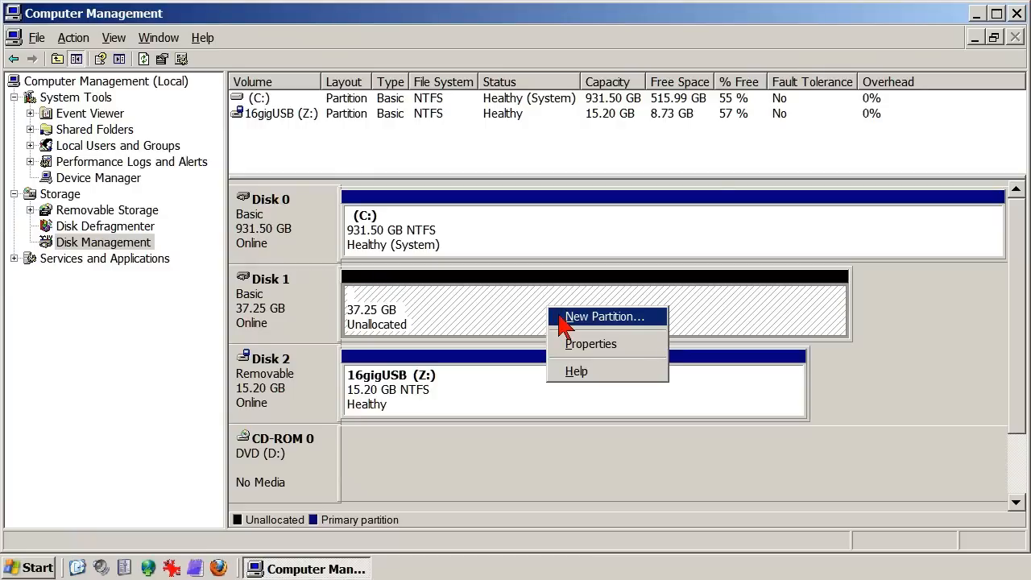